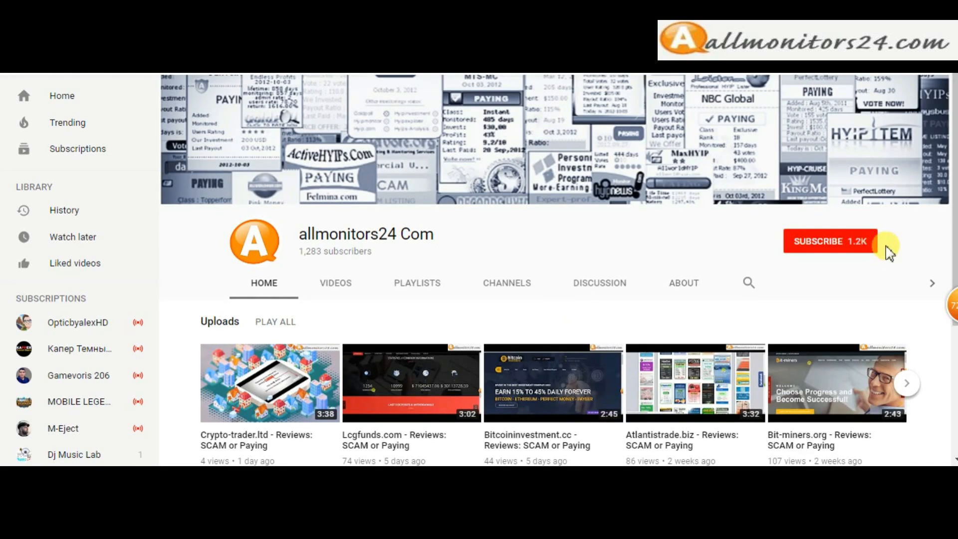
Step: Subscribe to the allmonitors24 Com YouTube channel and turn on its notifications
click(828, 241)
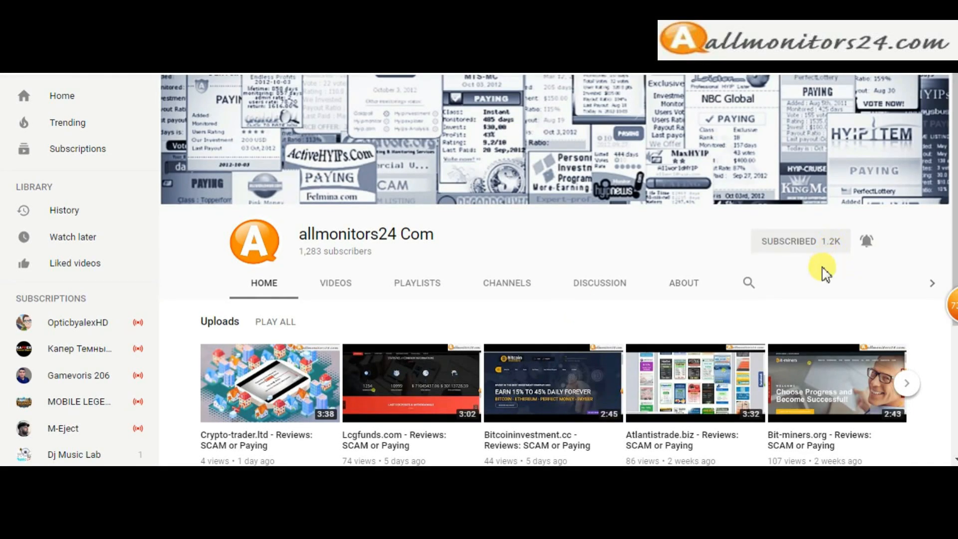
click(865, 241)
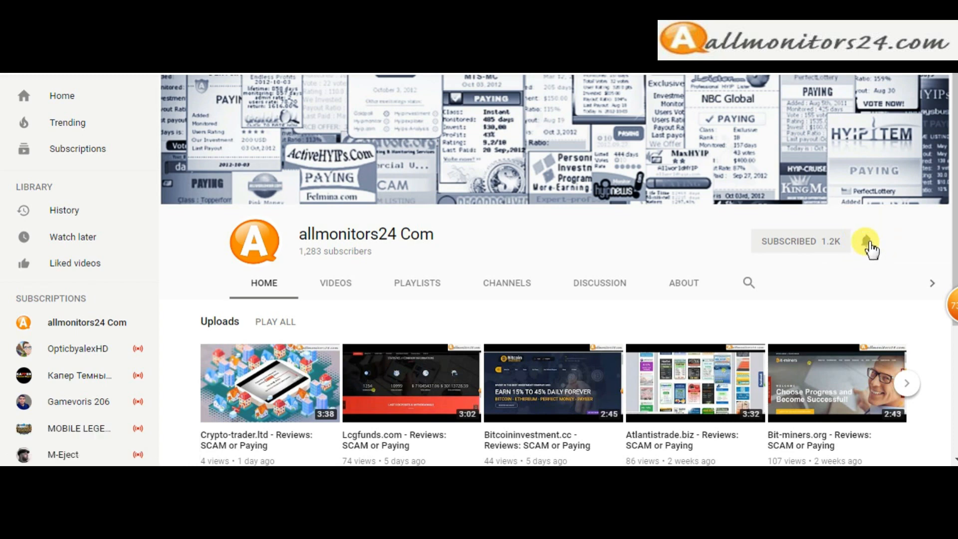
click(865, 240)
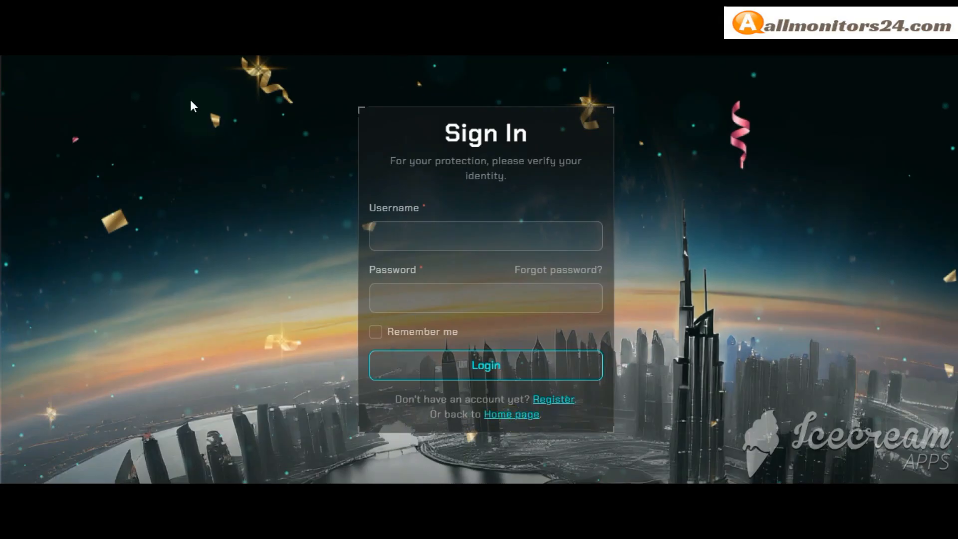
Step: Follow the 'Home page' link to reach the trust-inv.org listing showing it paying after 65 days
click(510, 414)
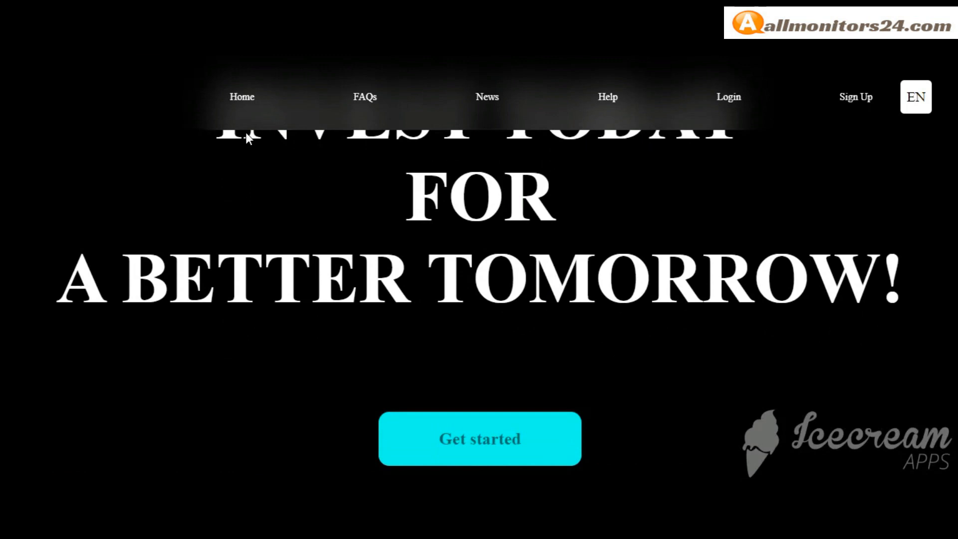
click(728, 96)
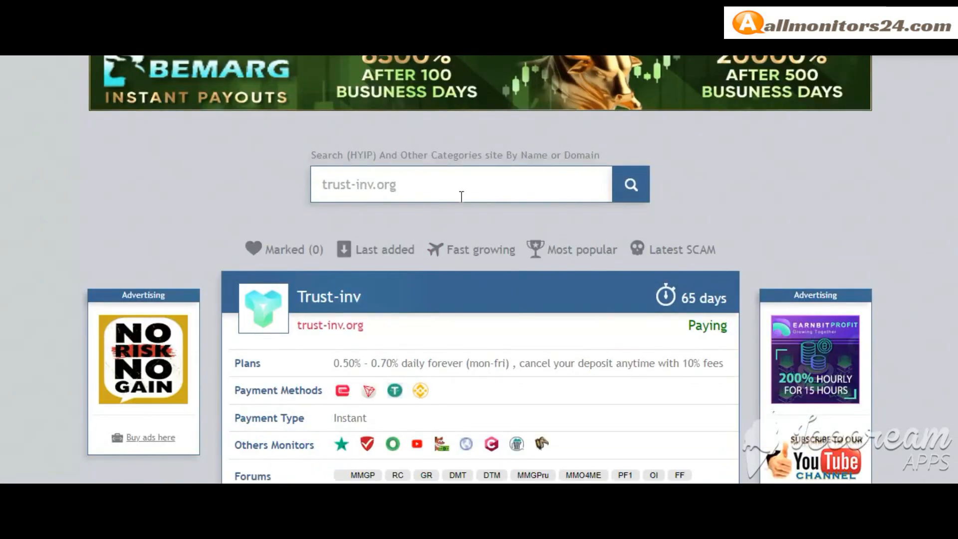
Step: Scroll to the full Trust-inv card: 0.50–0.70% daily plans, instant payments, GB IP, 51 votes
scroll(down, 3)
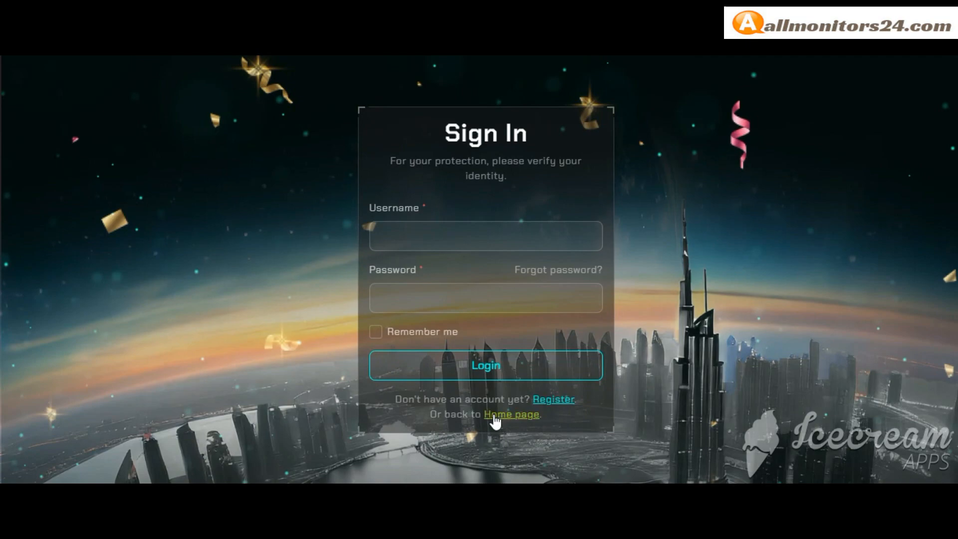
click(510, 414)
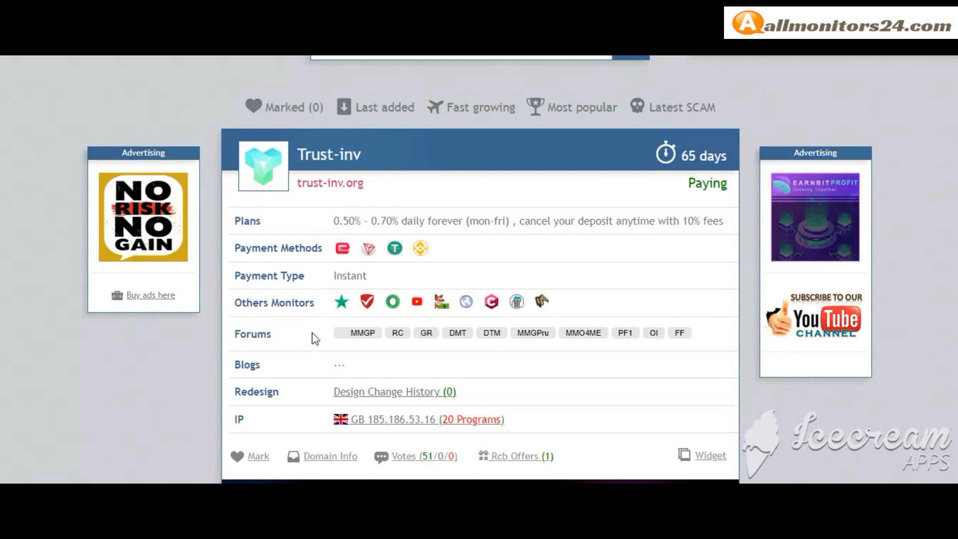
scroll(down, 3)
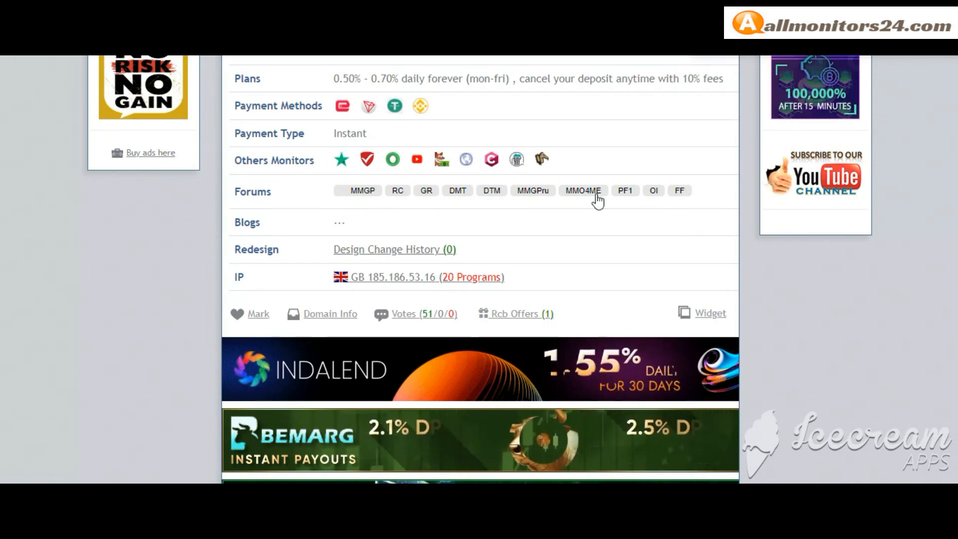
scroll(down, 3)
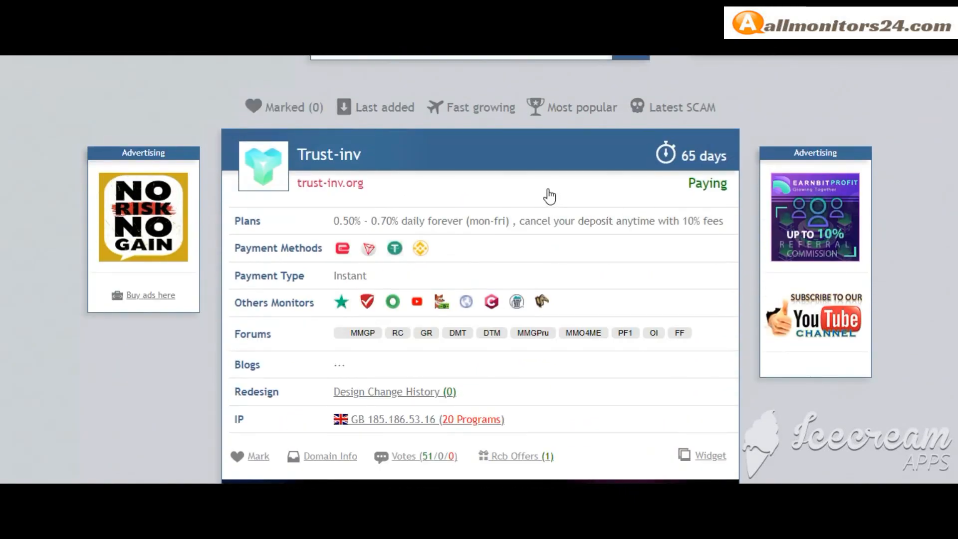
scroll(down, 3)
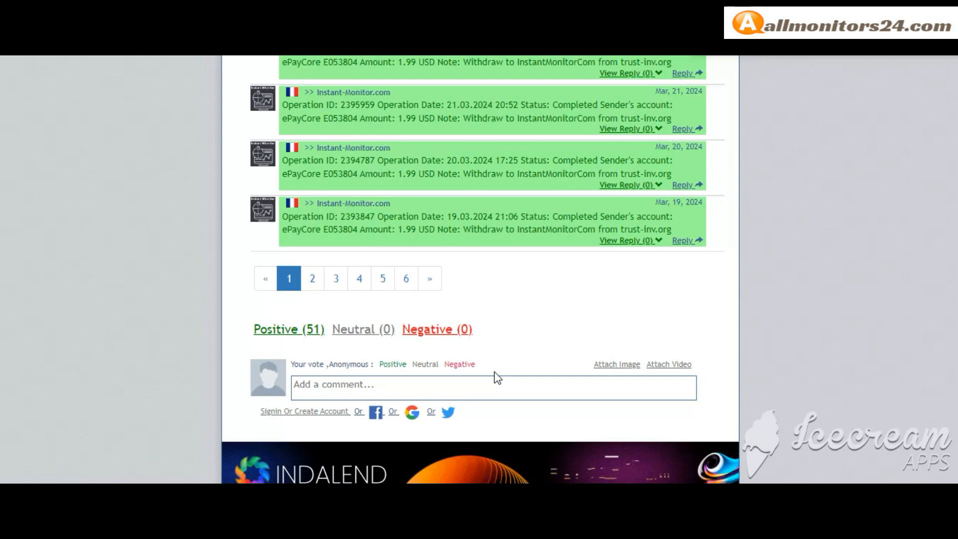
mouse_move(376, 389)
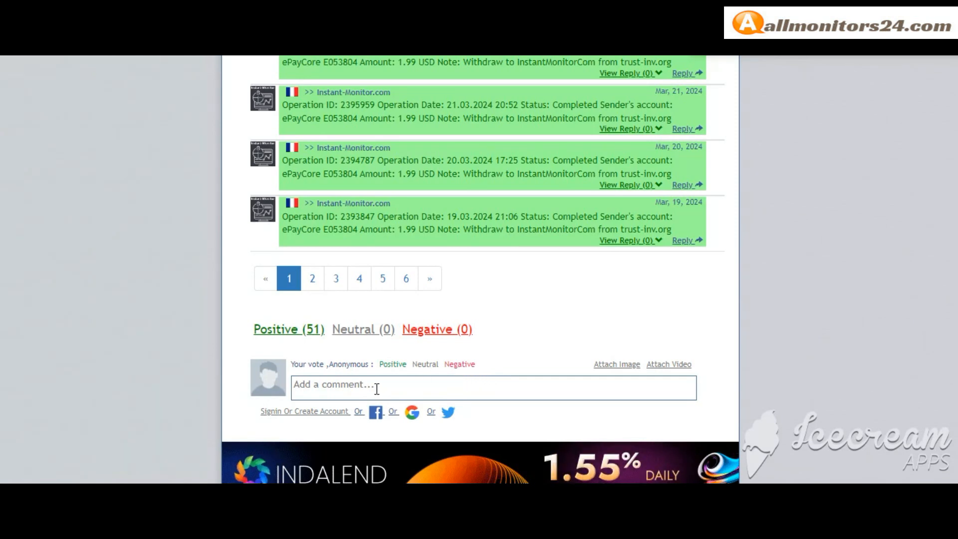
Step: Scroll down to the Trust-inv vote counts: 51 positive, 0 neutral, 0 negative
scroll(down, 3)
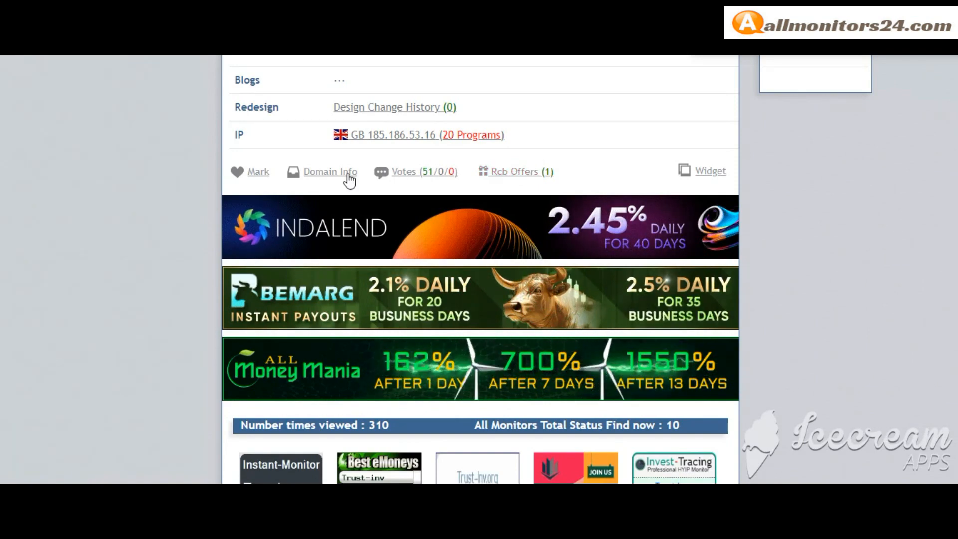
Step: Scroll past the ads to the 'All Monitors Total Status' banners showing Trust-inv as paying
click(329, 171)
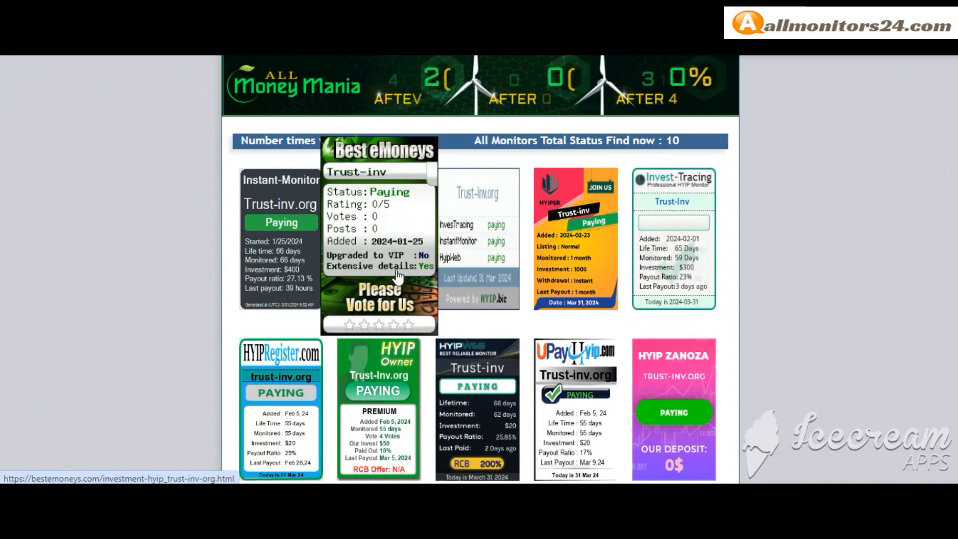
scroll(down, 3)
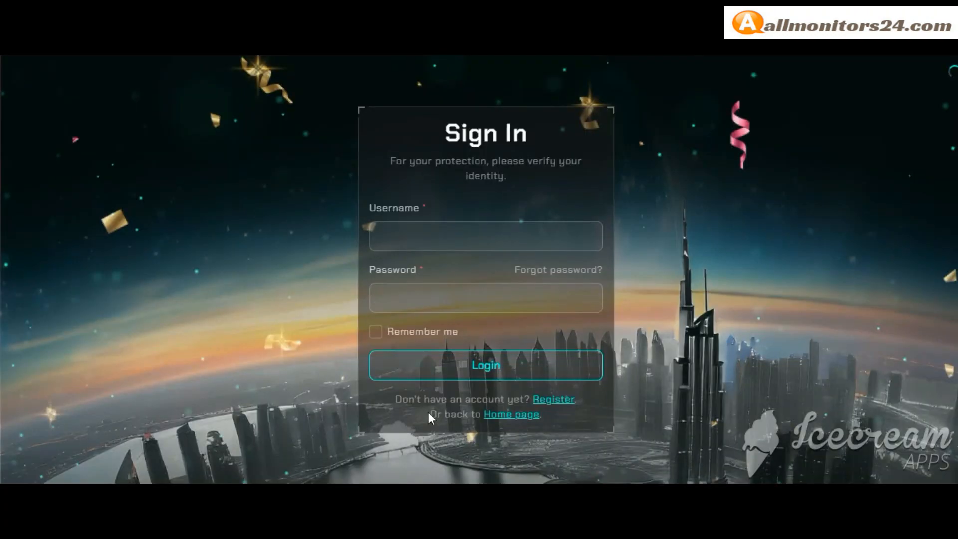
mouse_move(511, 414)
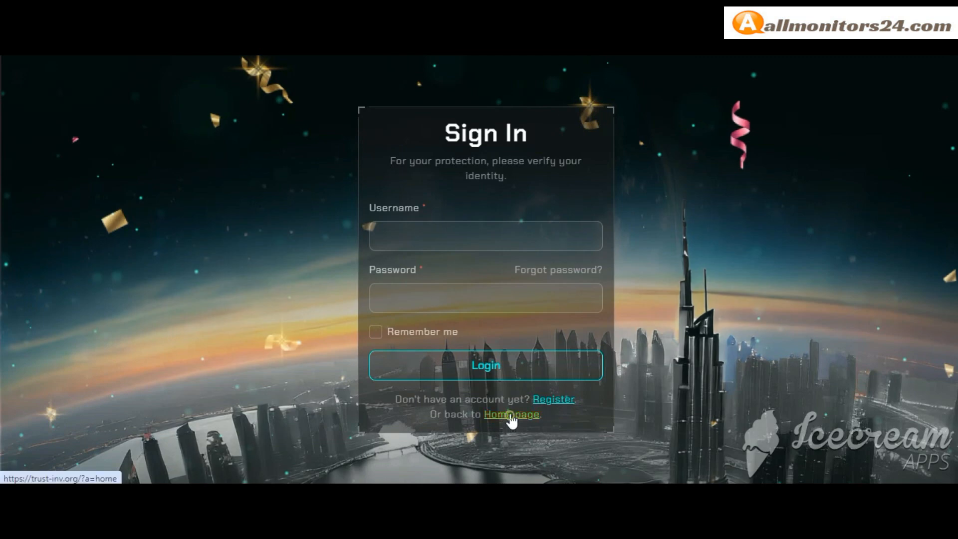
Step: Return from the trust-inv.org home page and scroll back to the paying monitor badges
click(510, 414)
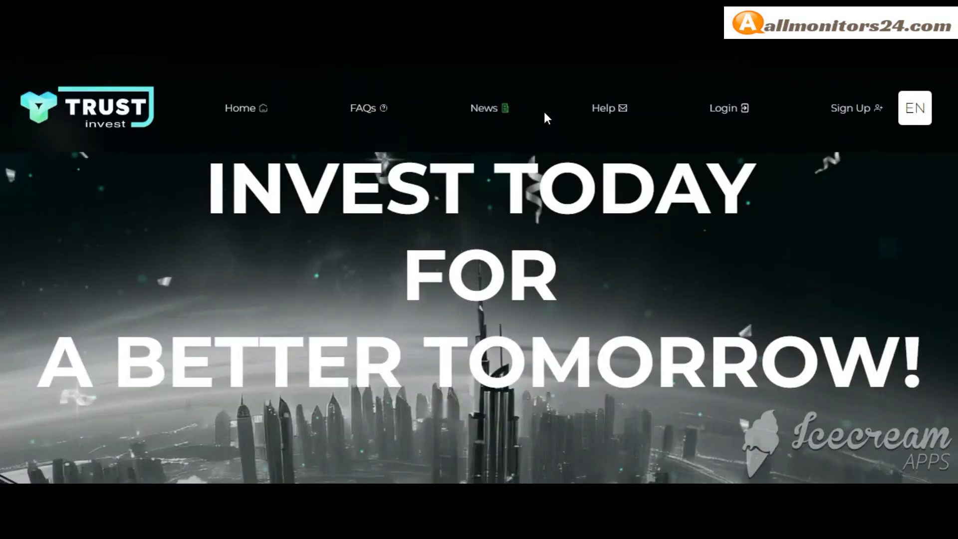
click(723, 108)
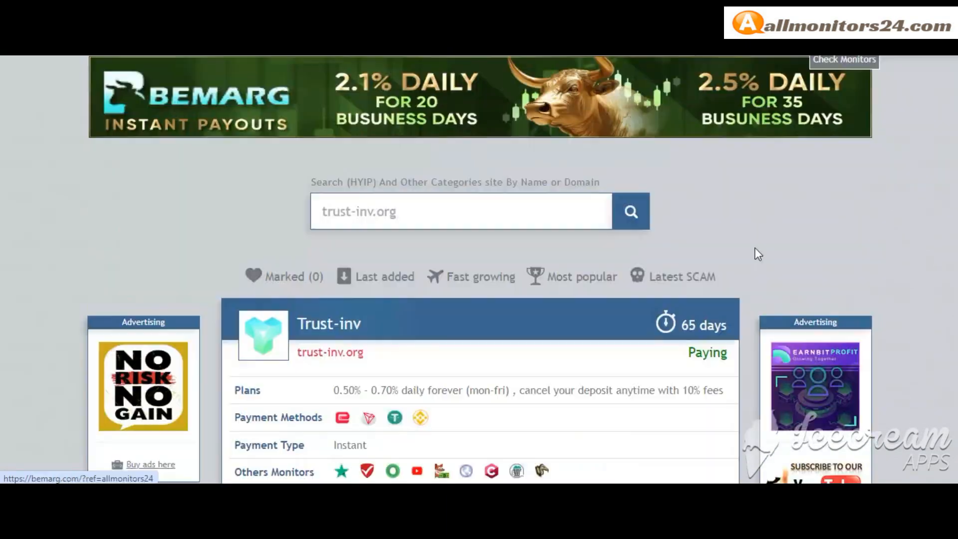
scroll(down, 3)
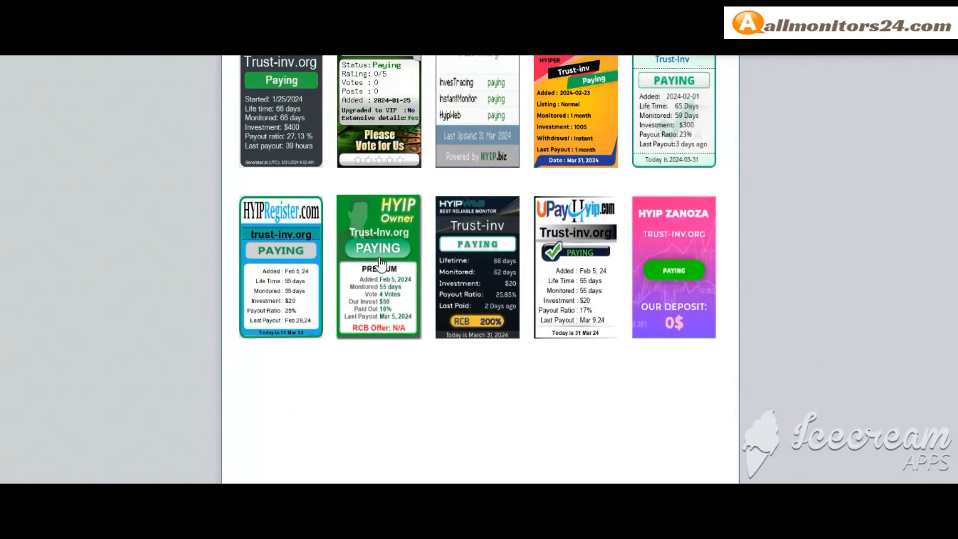